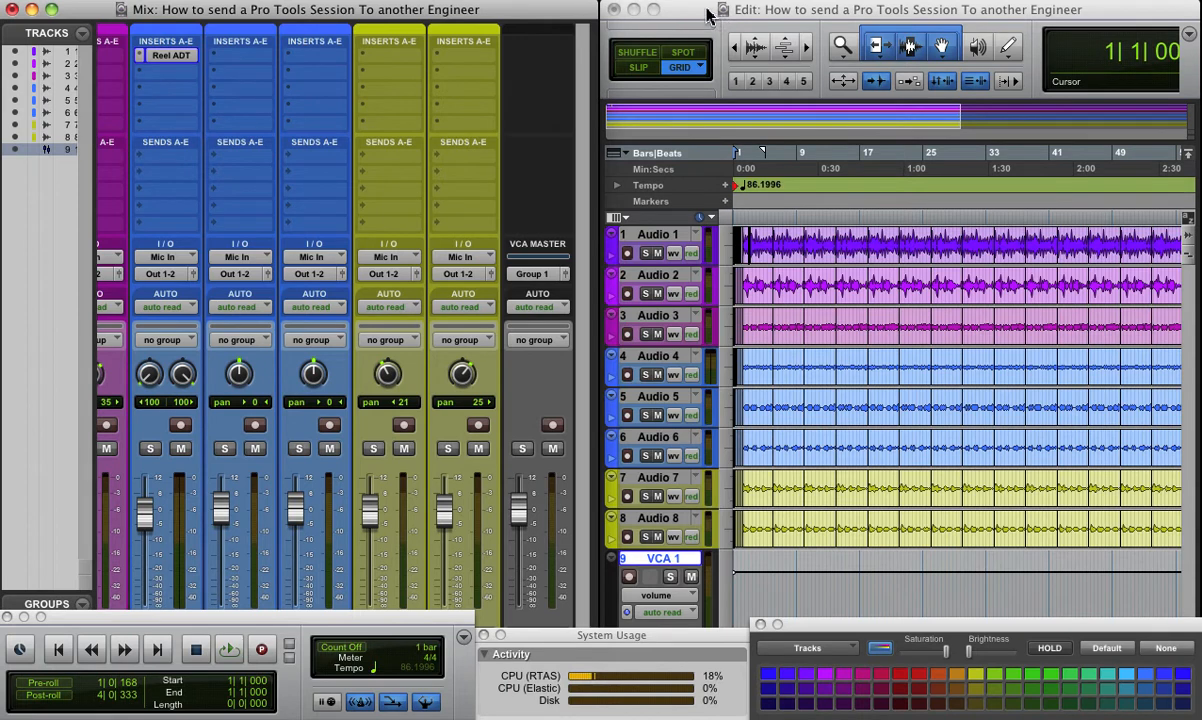
Start Save Copy In and choose an older session format for the copy, then confirm the options
click(816, 364)
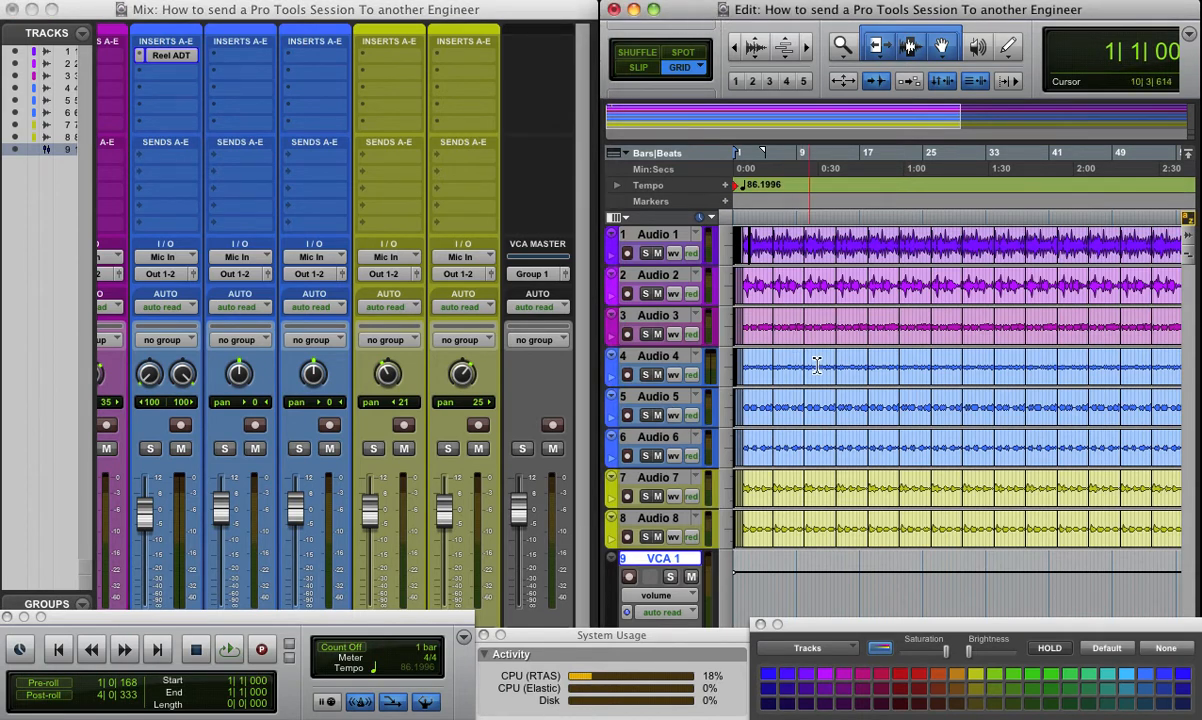
click(898, 340)
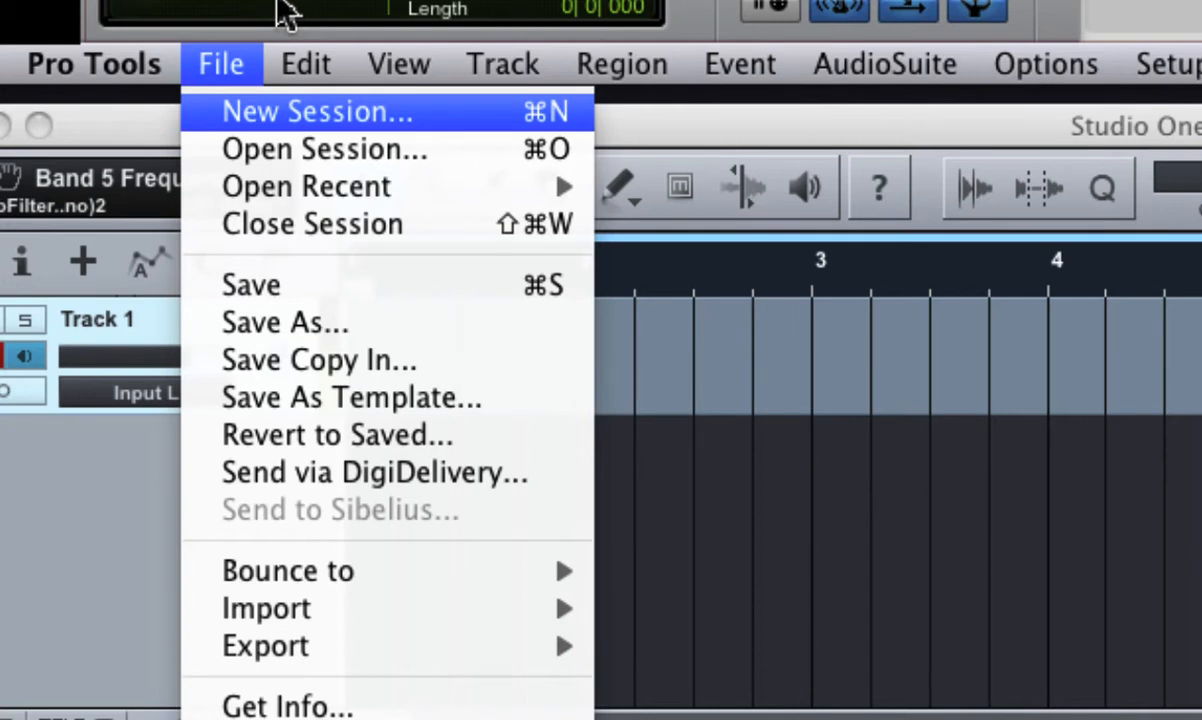
click(316, 112)
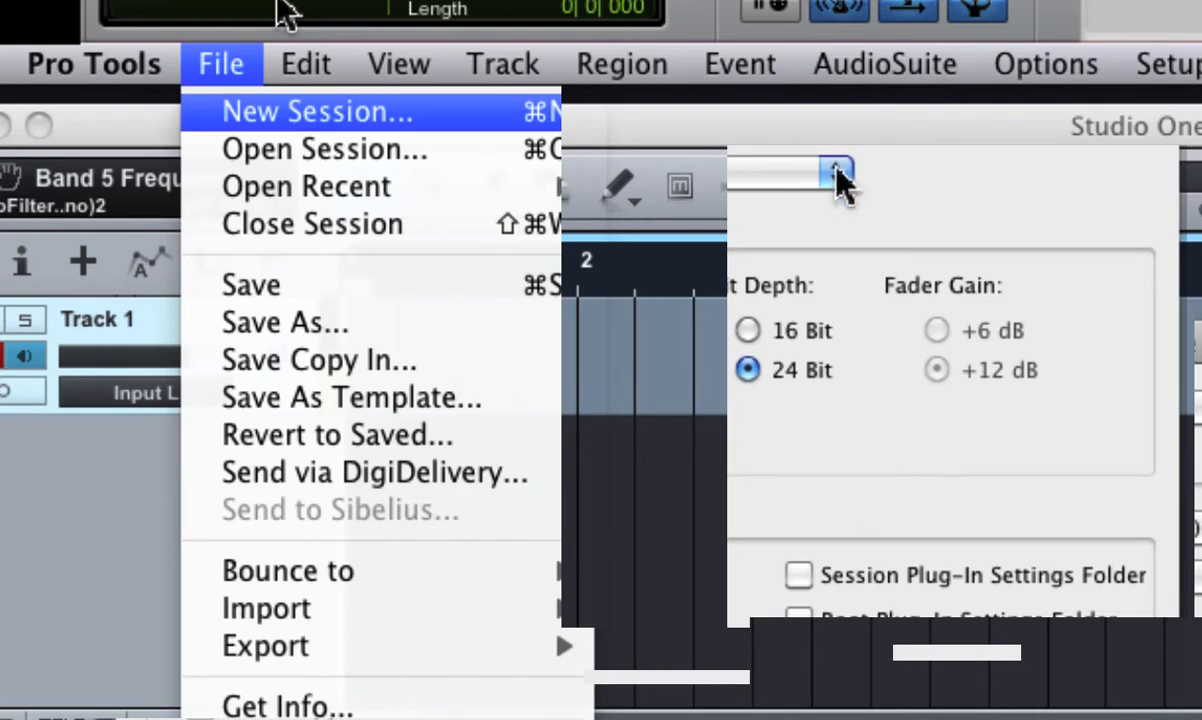
click(838, 172)
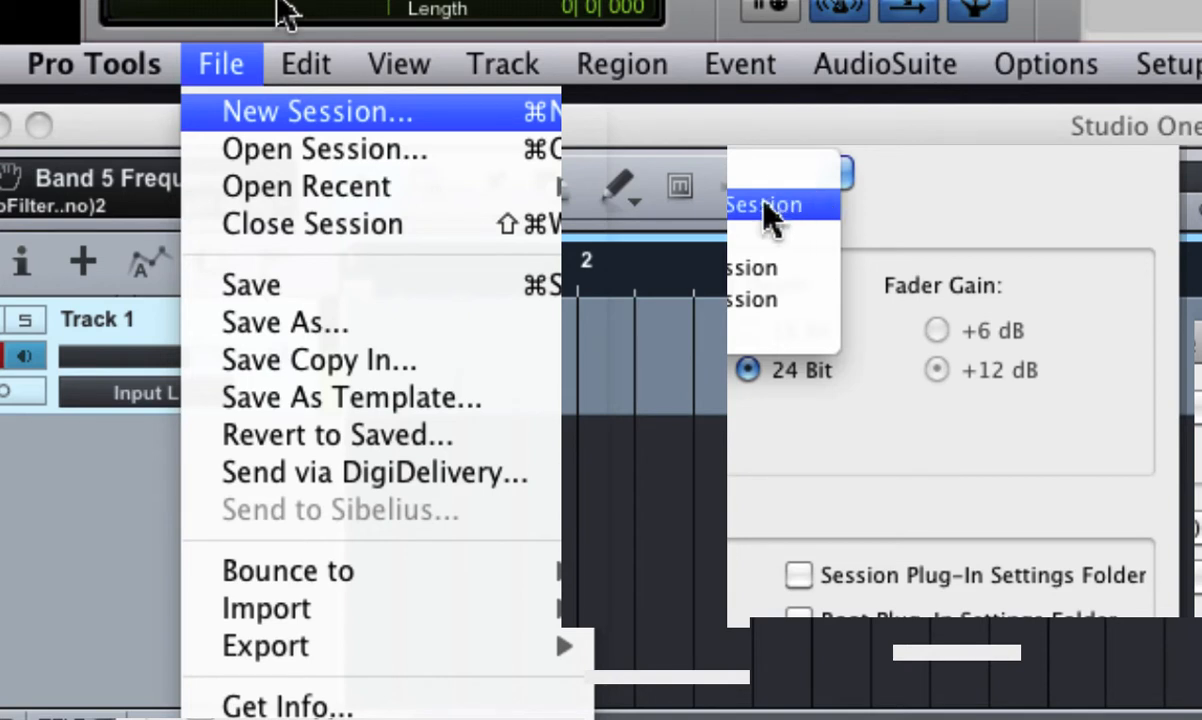
click(764, 204)
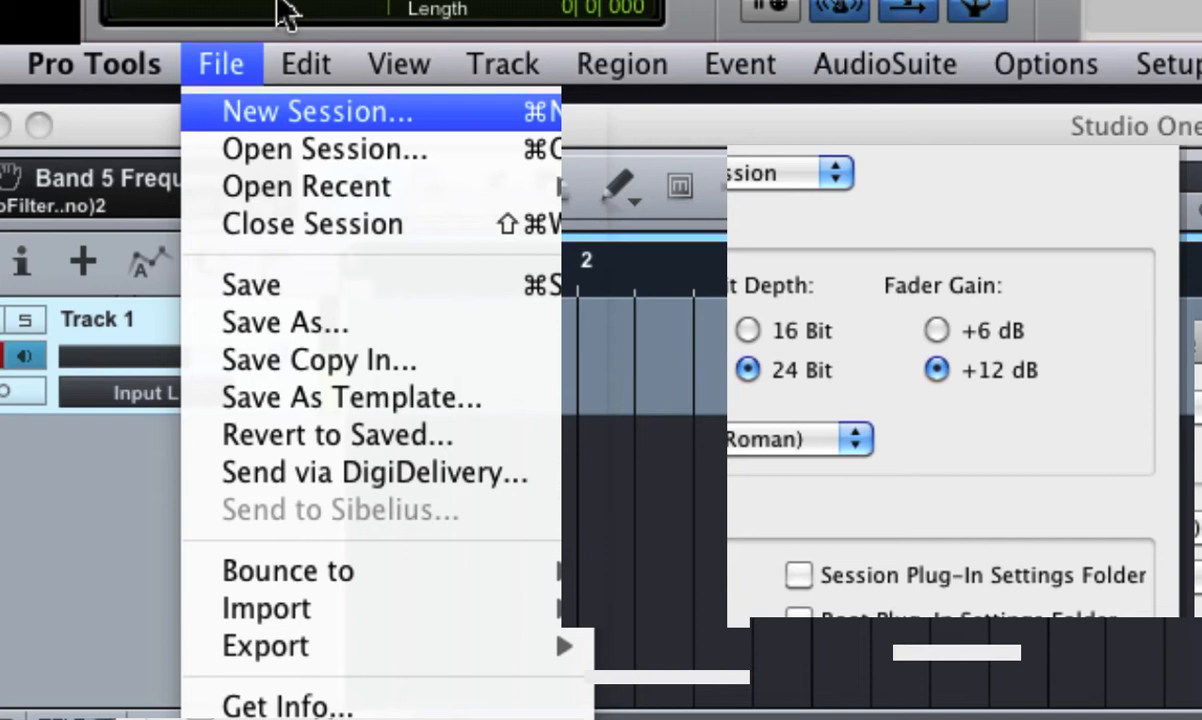
mouse_move(1030, 164)
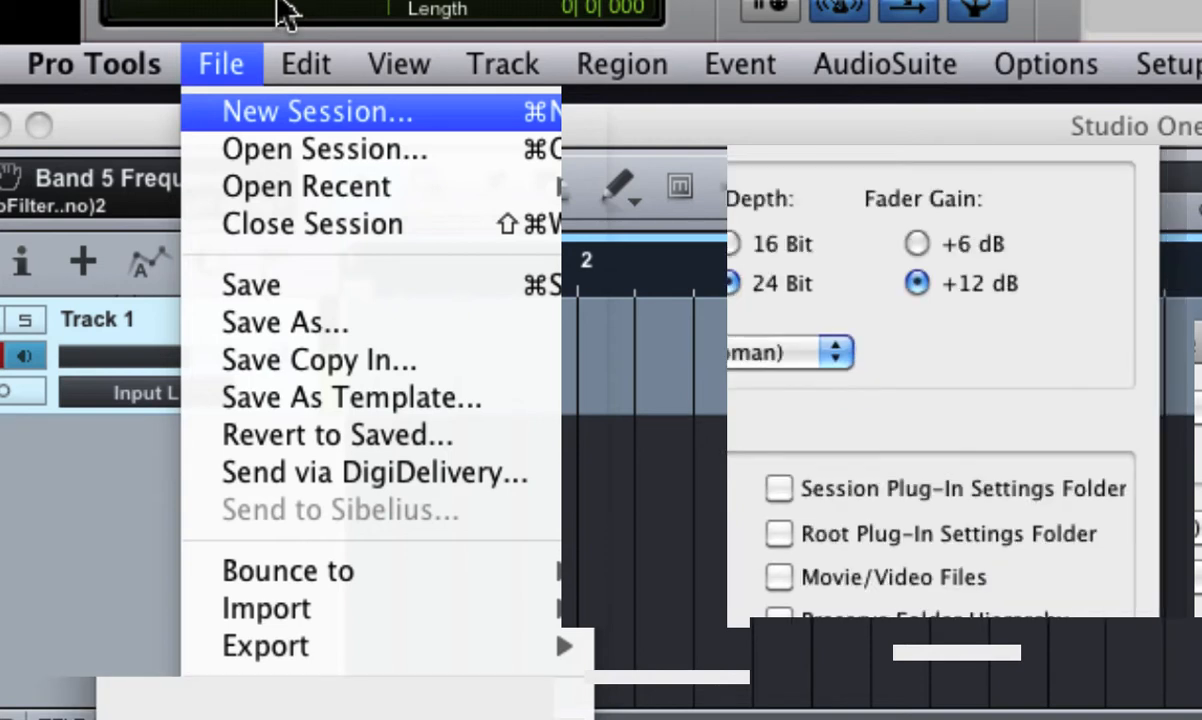
click(320, 360)
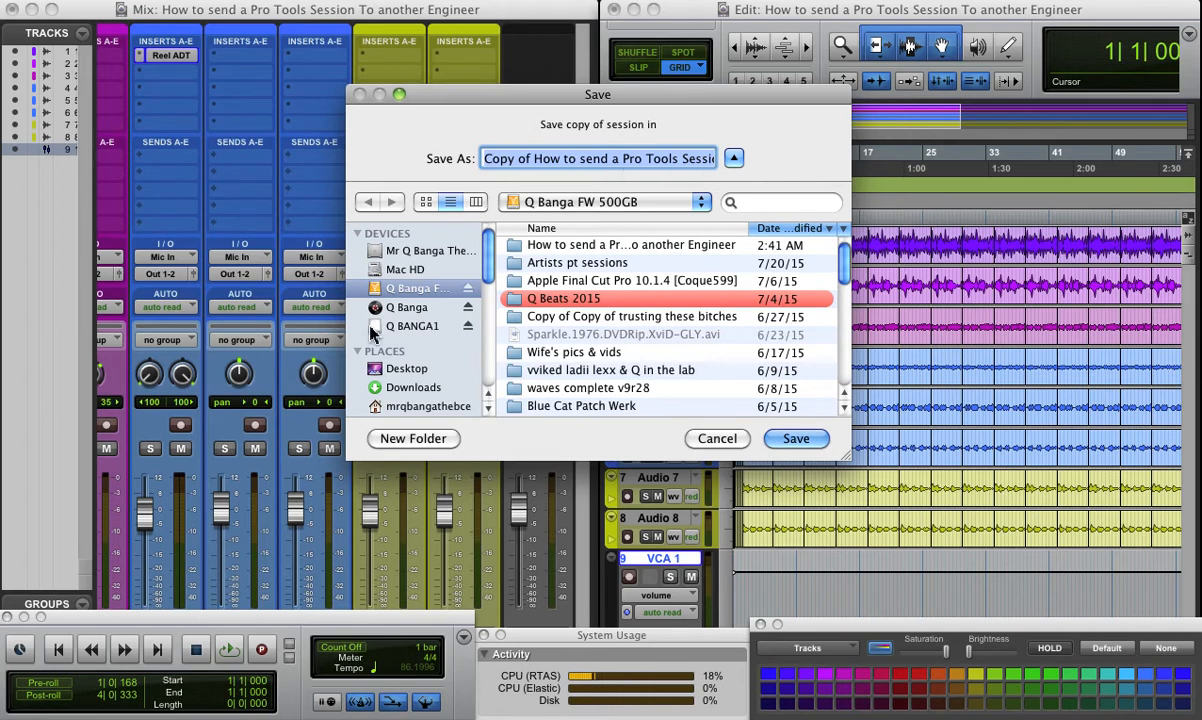
Choose Desktop as the location, dismiss the name-too-long warnings and rename the copy to 'test'
click(408, 368)
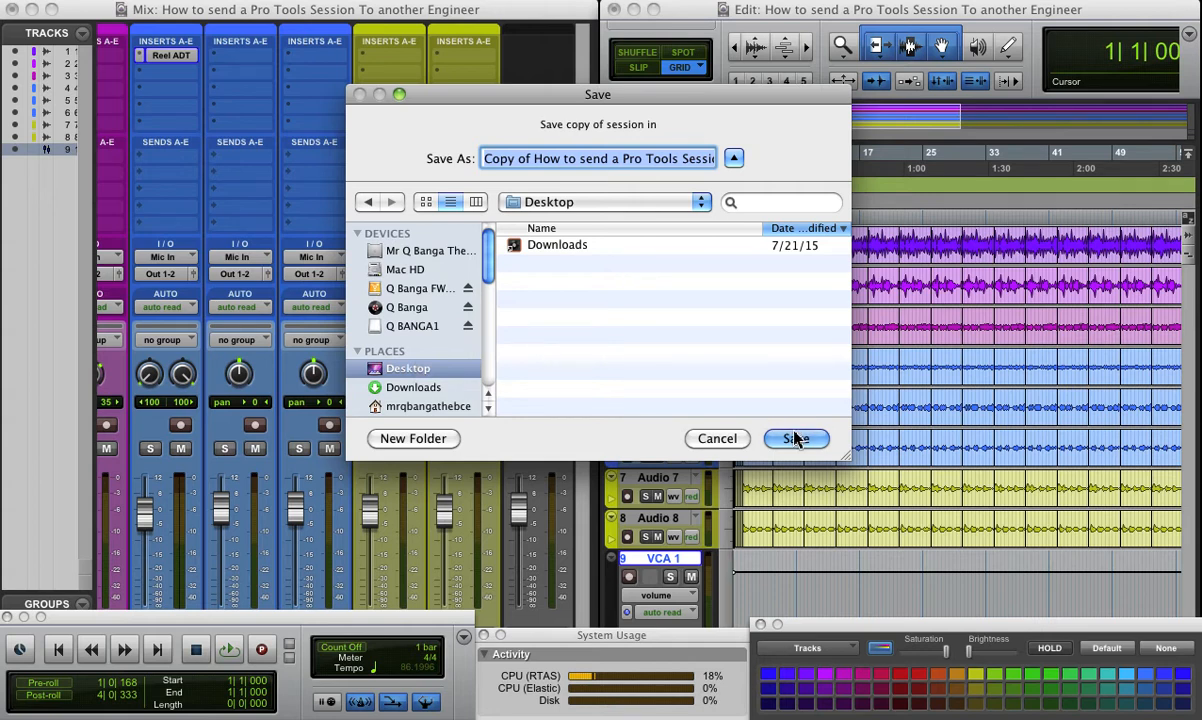
click(796, 438)
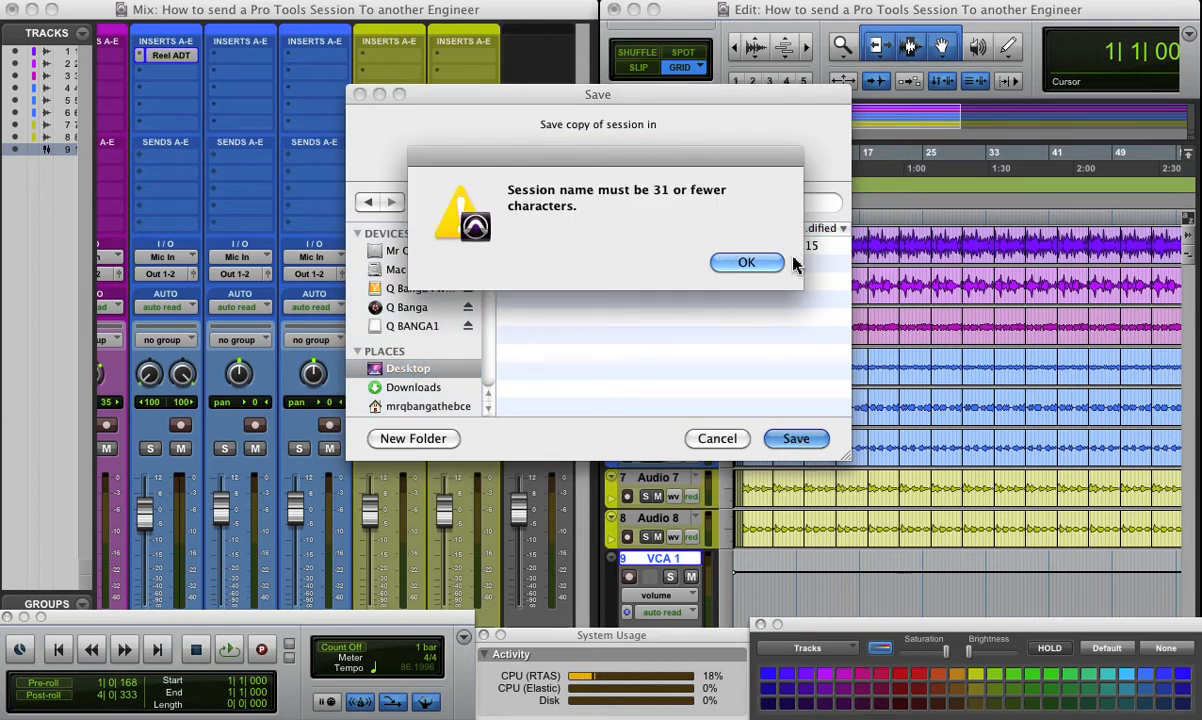
click(746, 262)
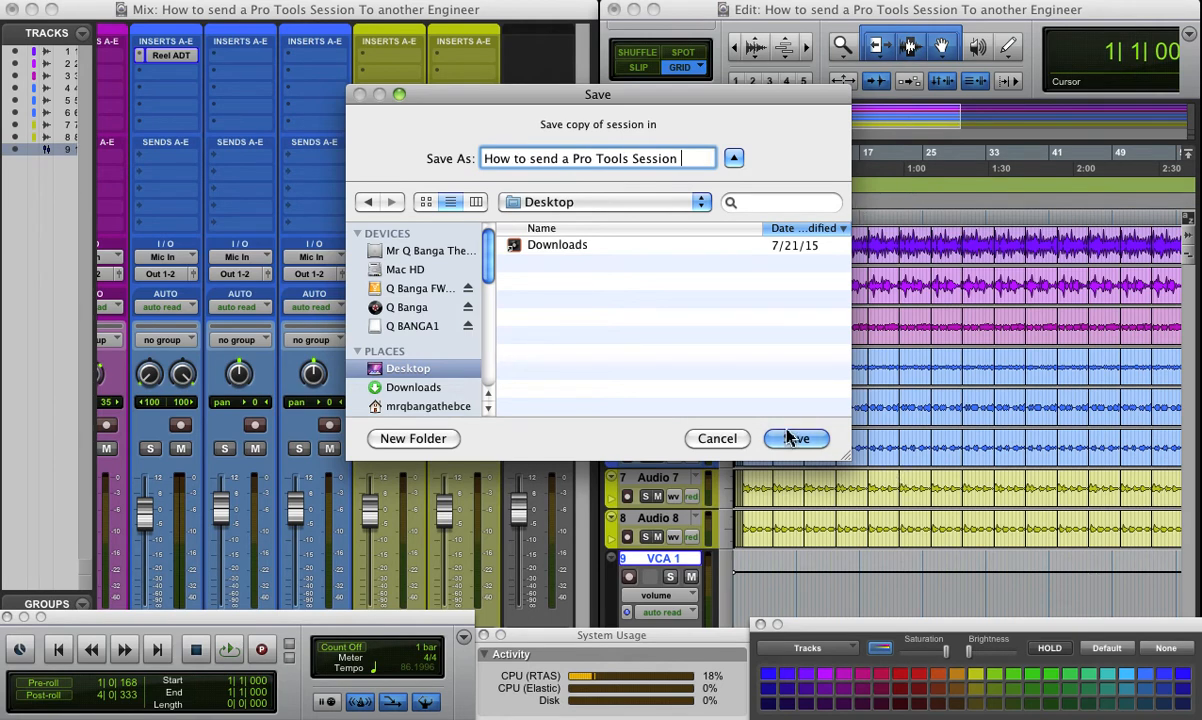
click(796, 438)
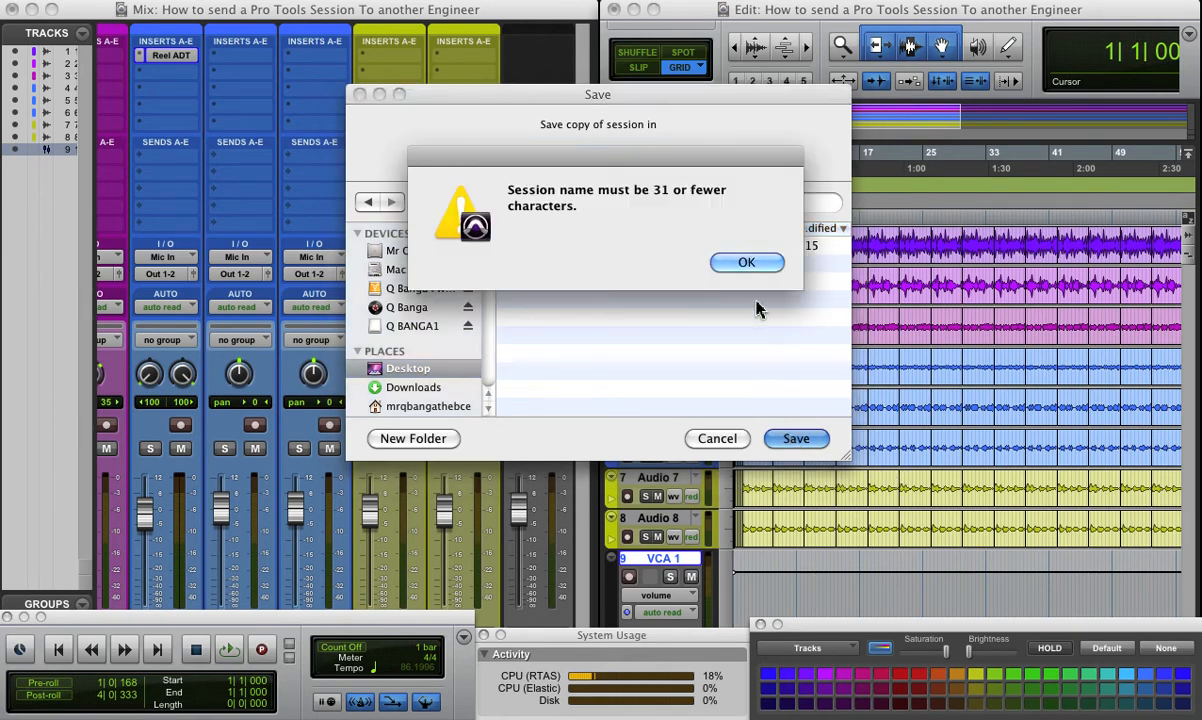
click(746, 262)
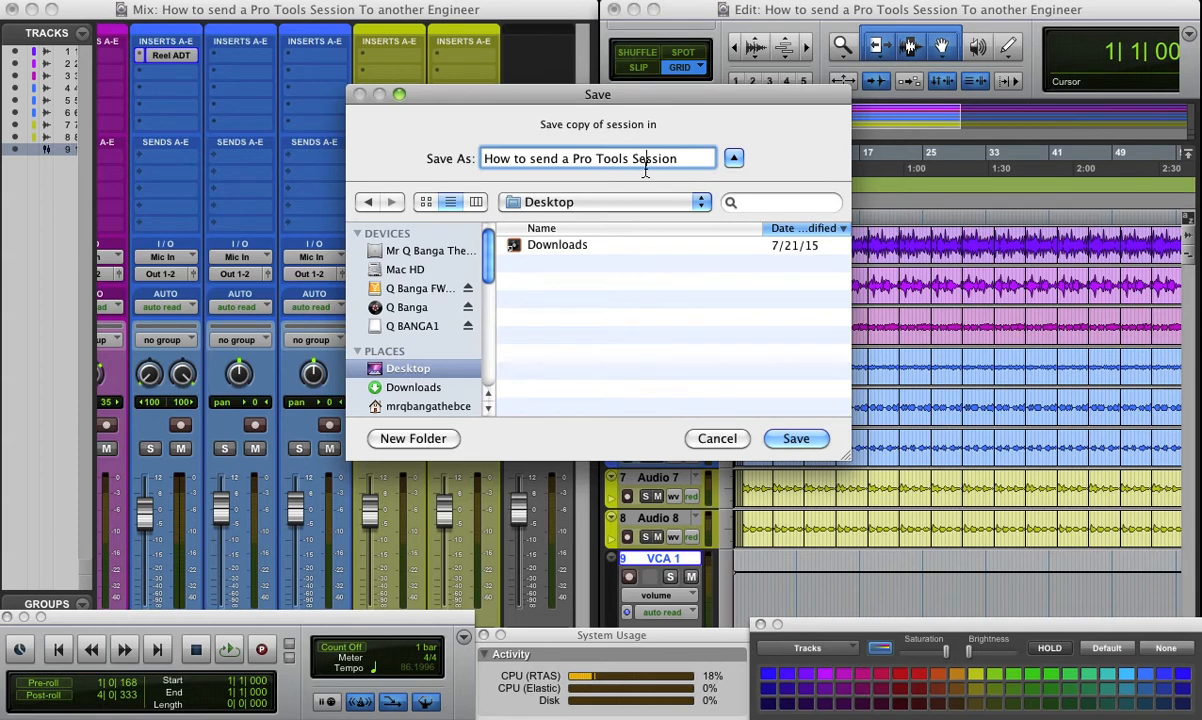
text(test)
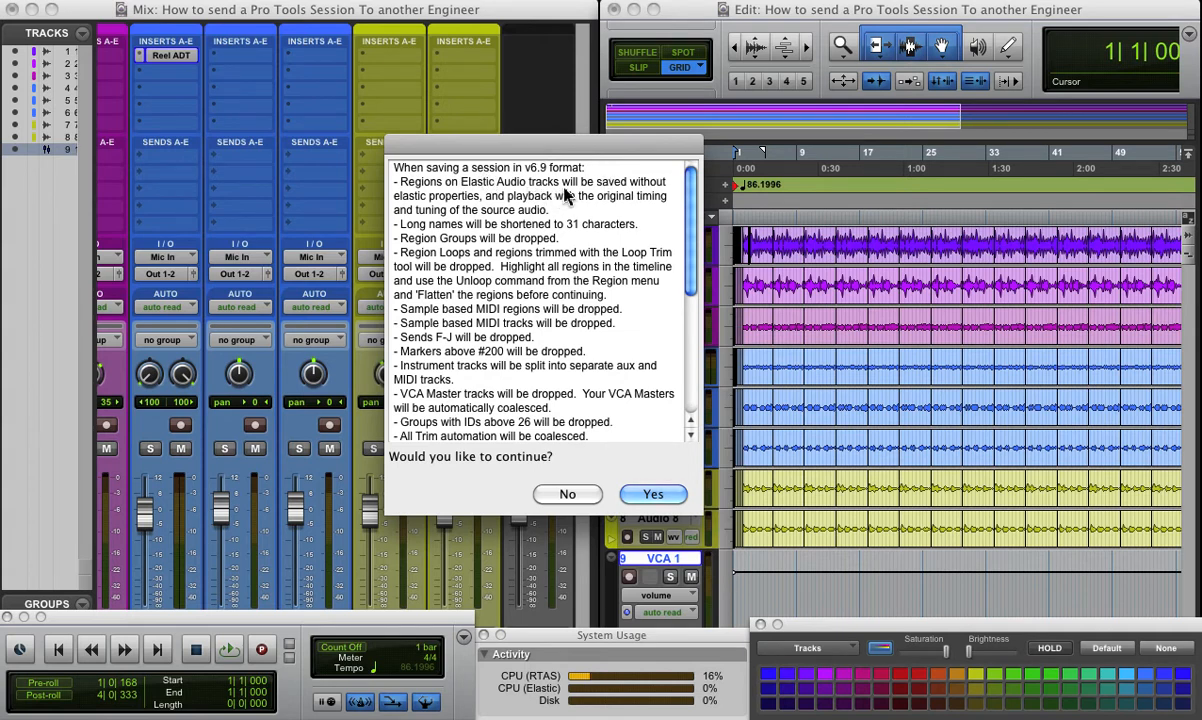
mouse_move(392, 204)
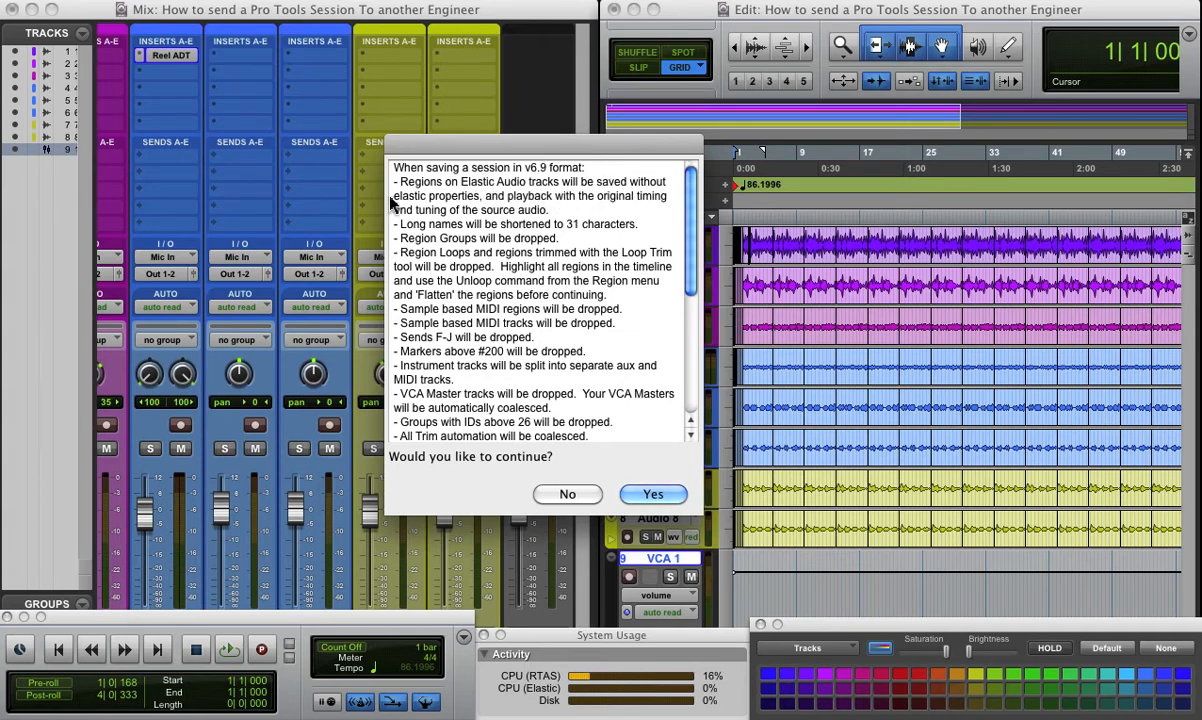
mouse_move(518, 486)
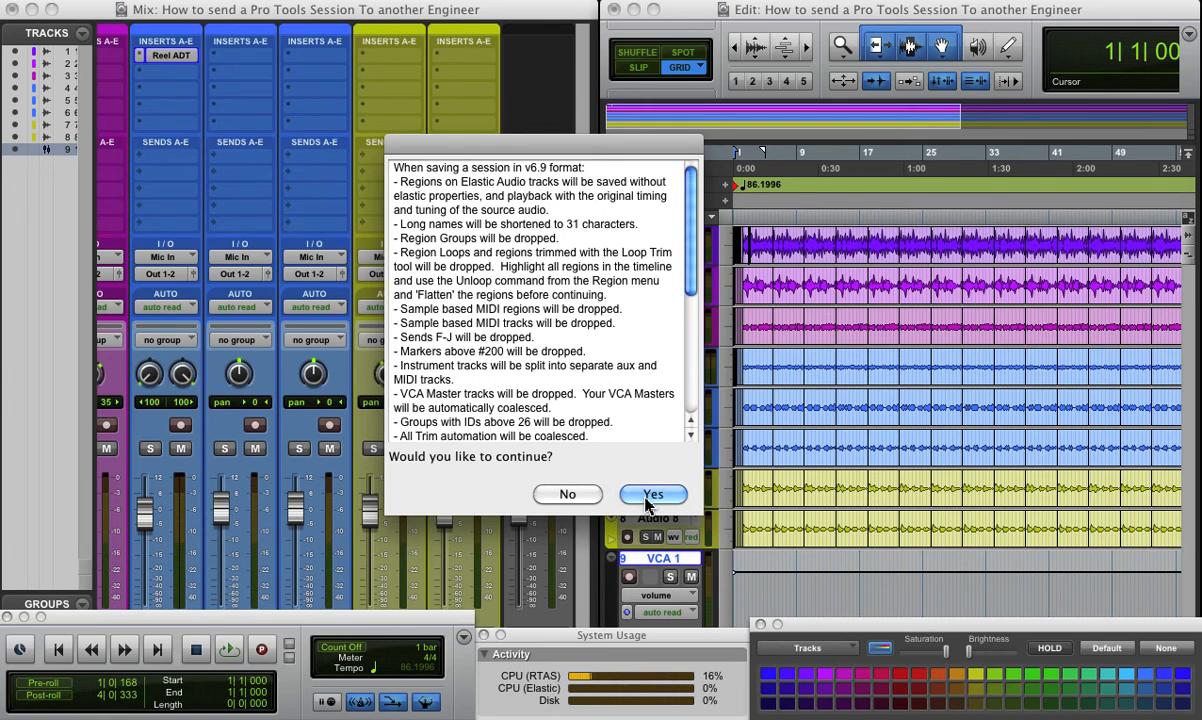
Accept the v6.9 format compatibility warning so the copy saves to the Desktop
click(652, 494)
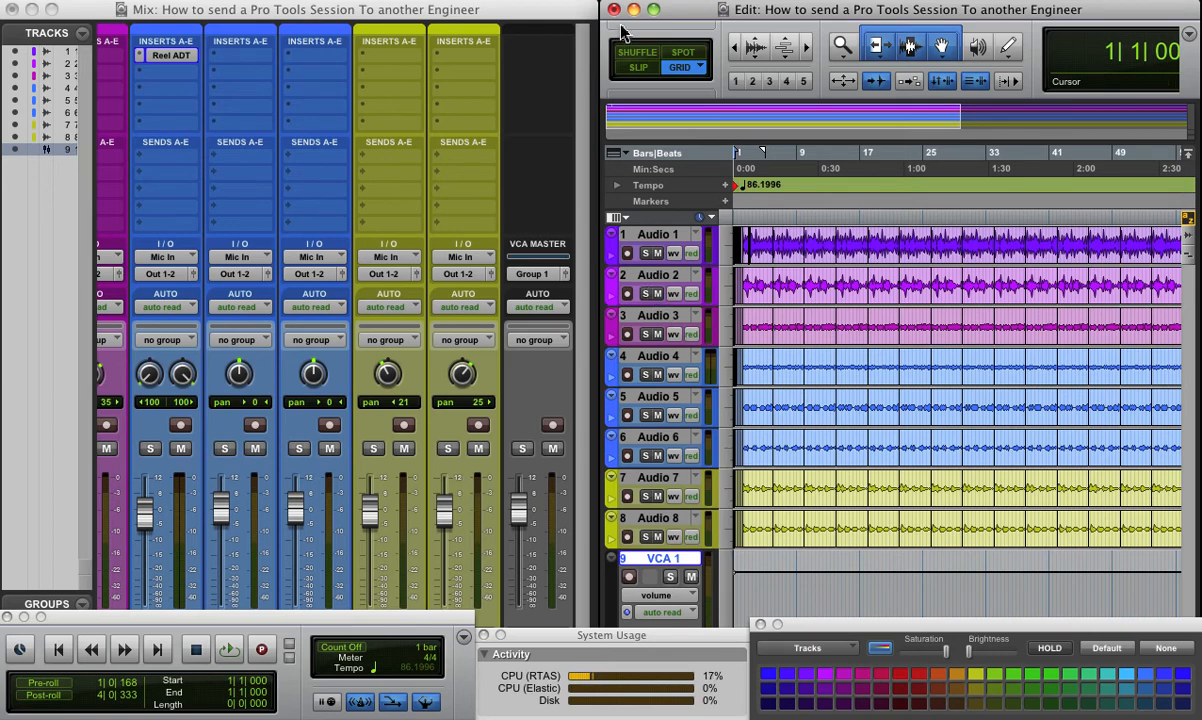
Close the Edit window to close the session
click(954, 530)
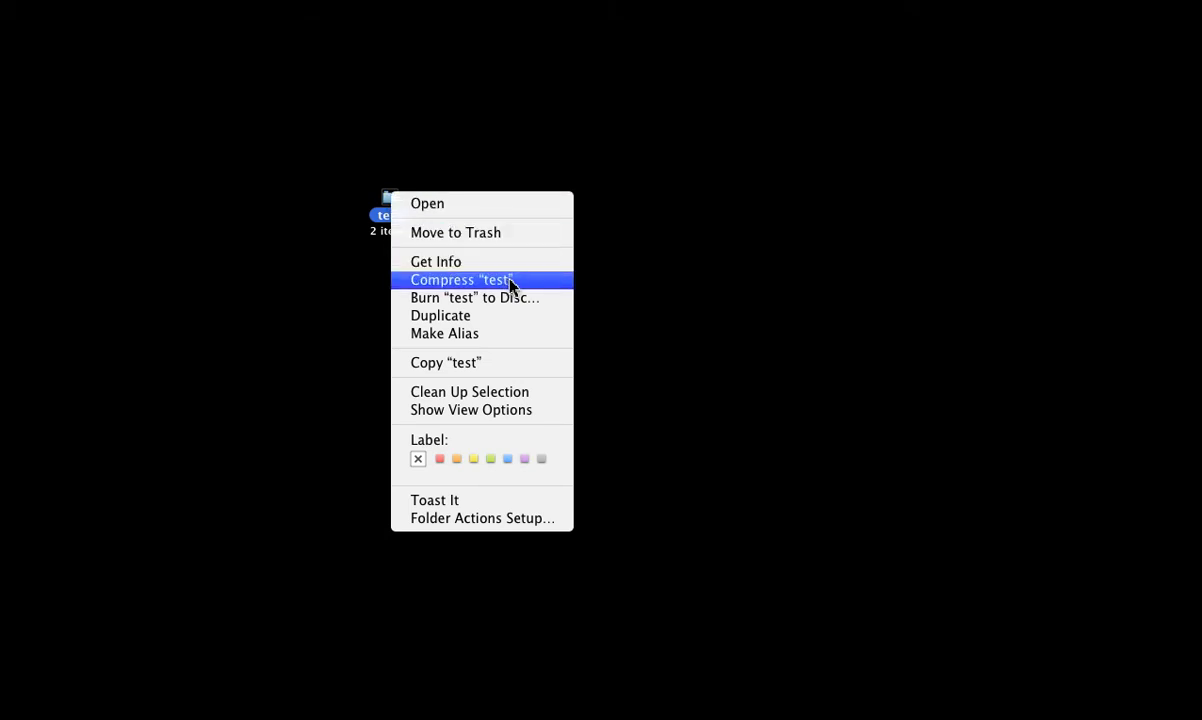
Compress the 'test' folder on the desktop into test.zip
click(460, 280)
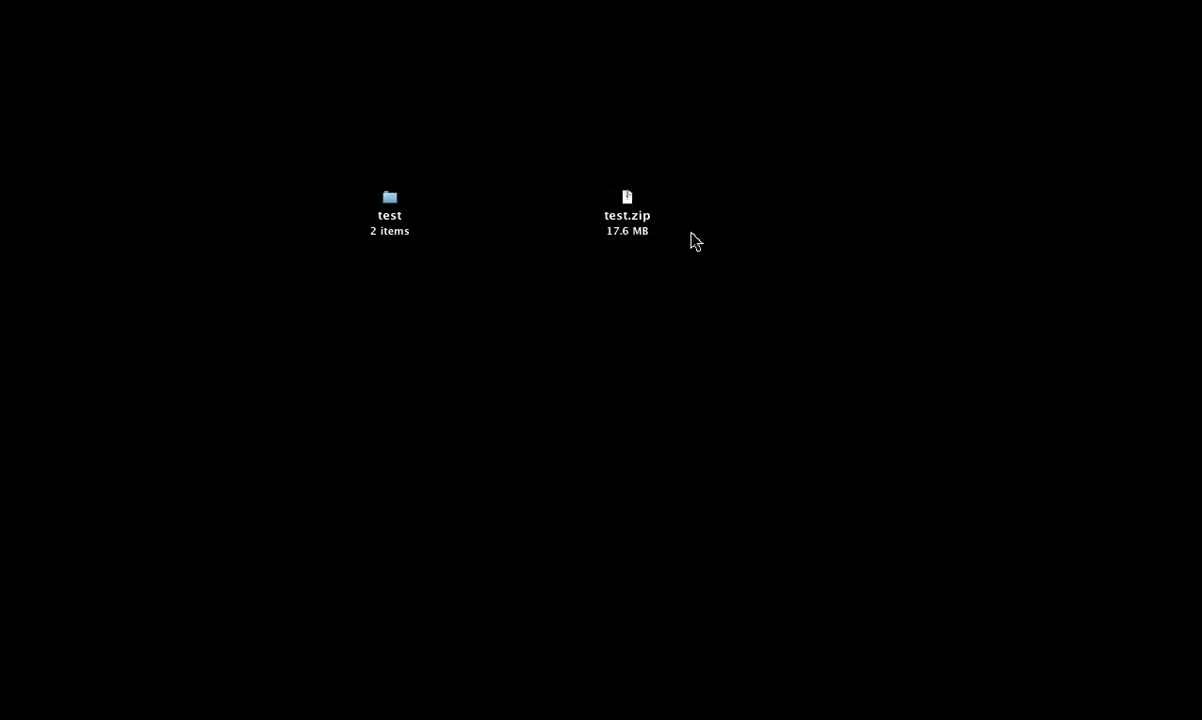
mouse_move(610, 256)
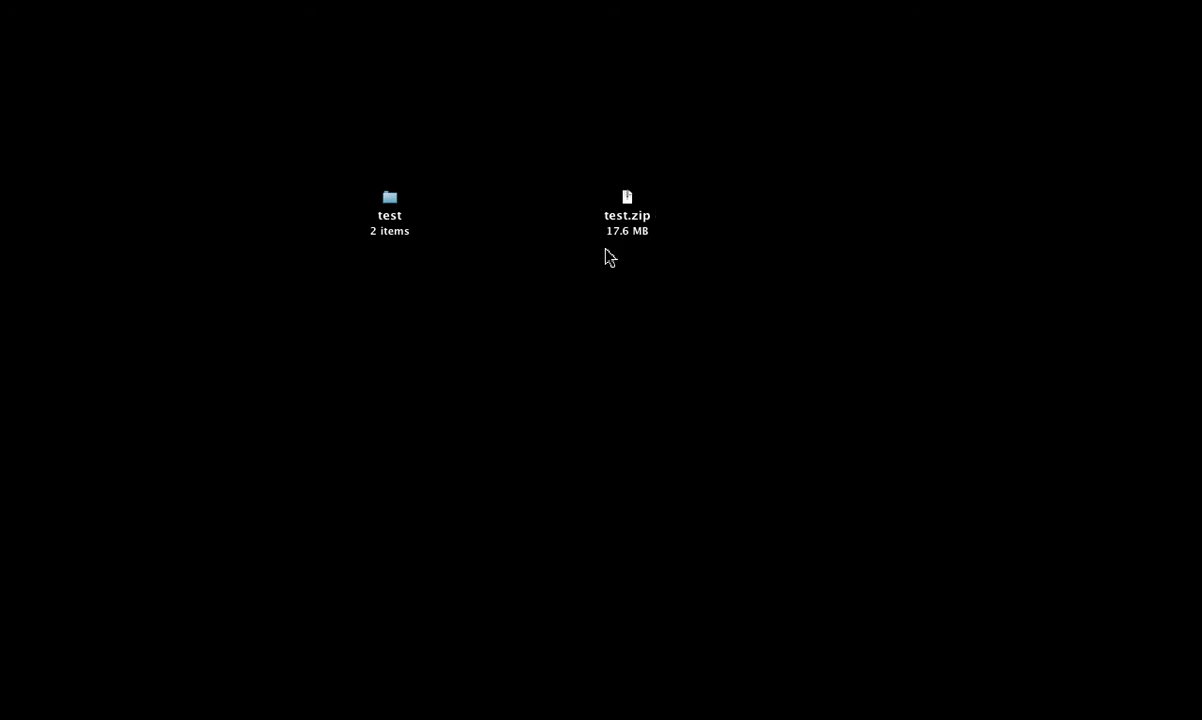
mouse_move(626, 248)
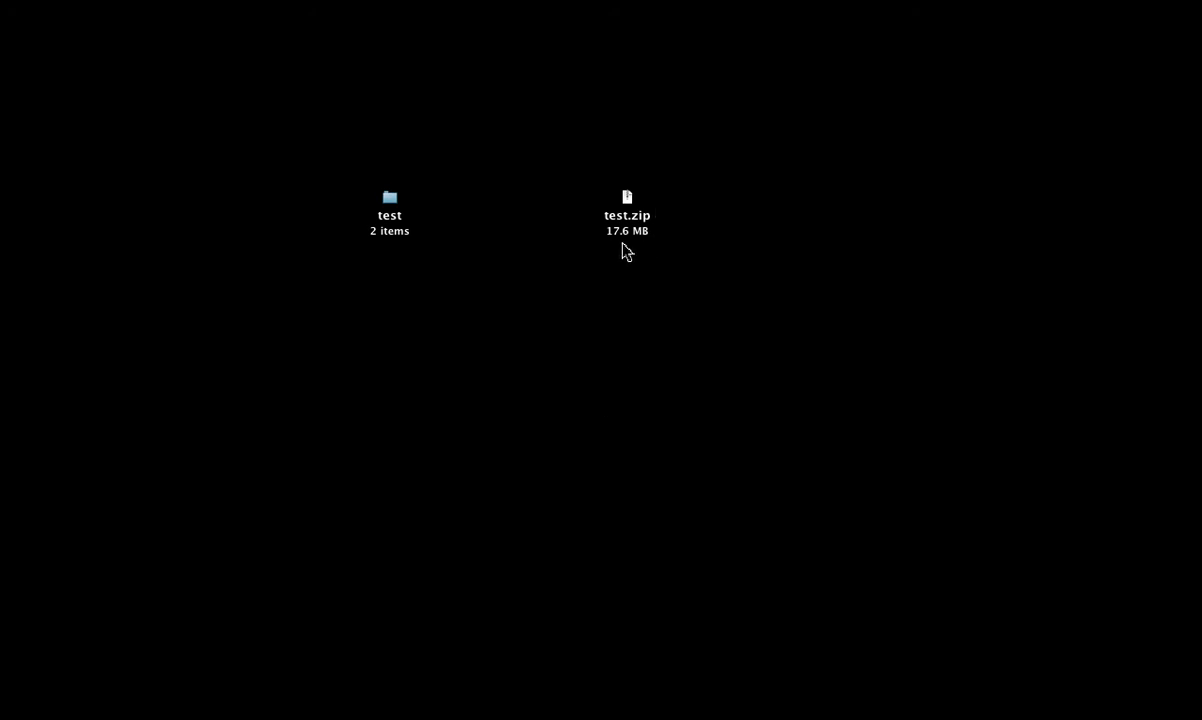
click(388, 204)
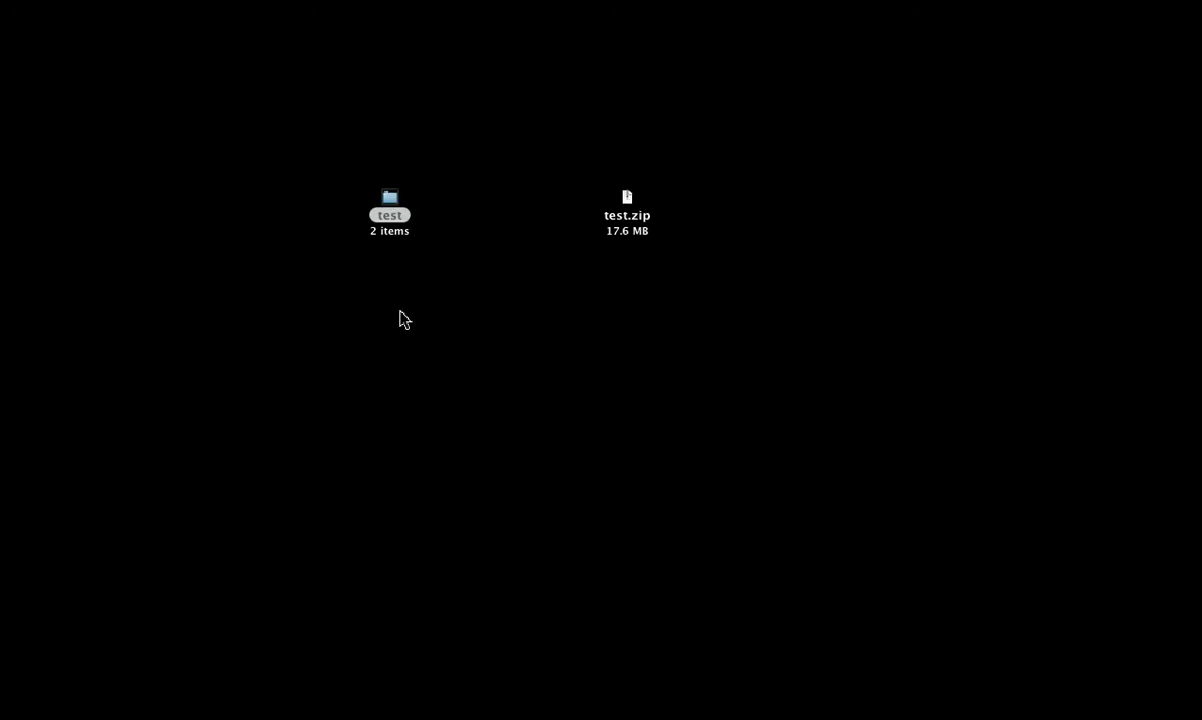
Inspect test.pts and the Audio Files folder inside 'test', then return to the Desktop showing test.zip
double_click(388, 210)
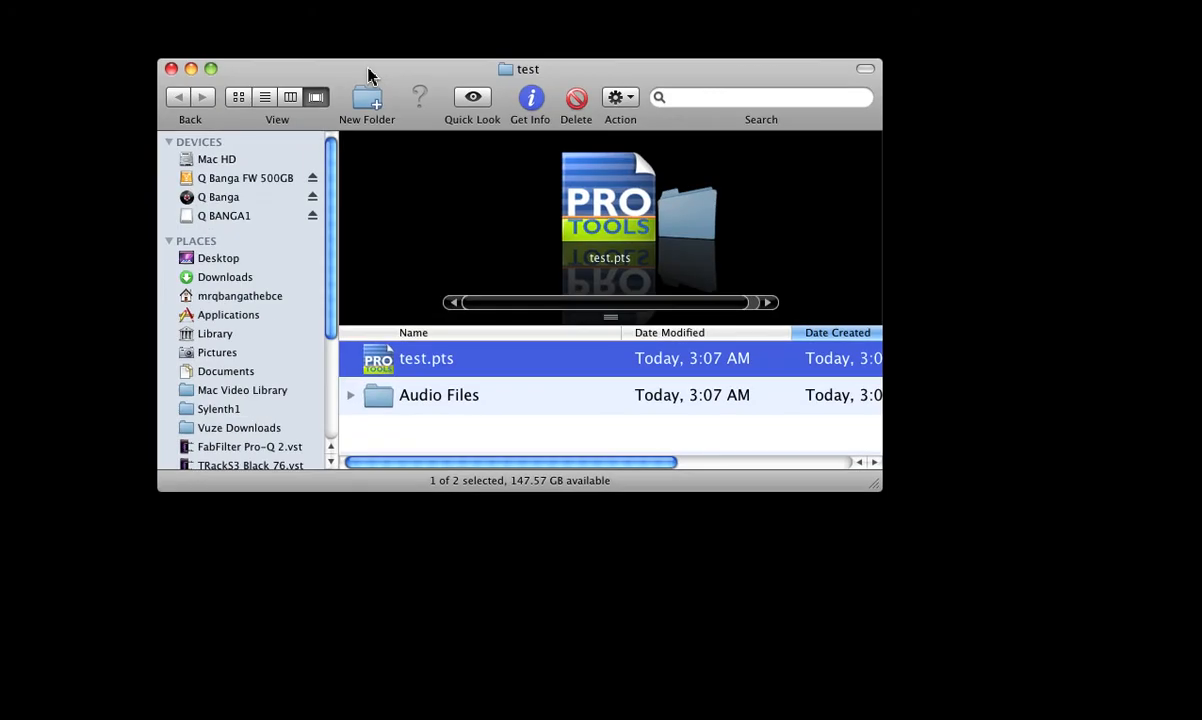
click(436, 394)
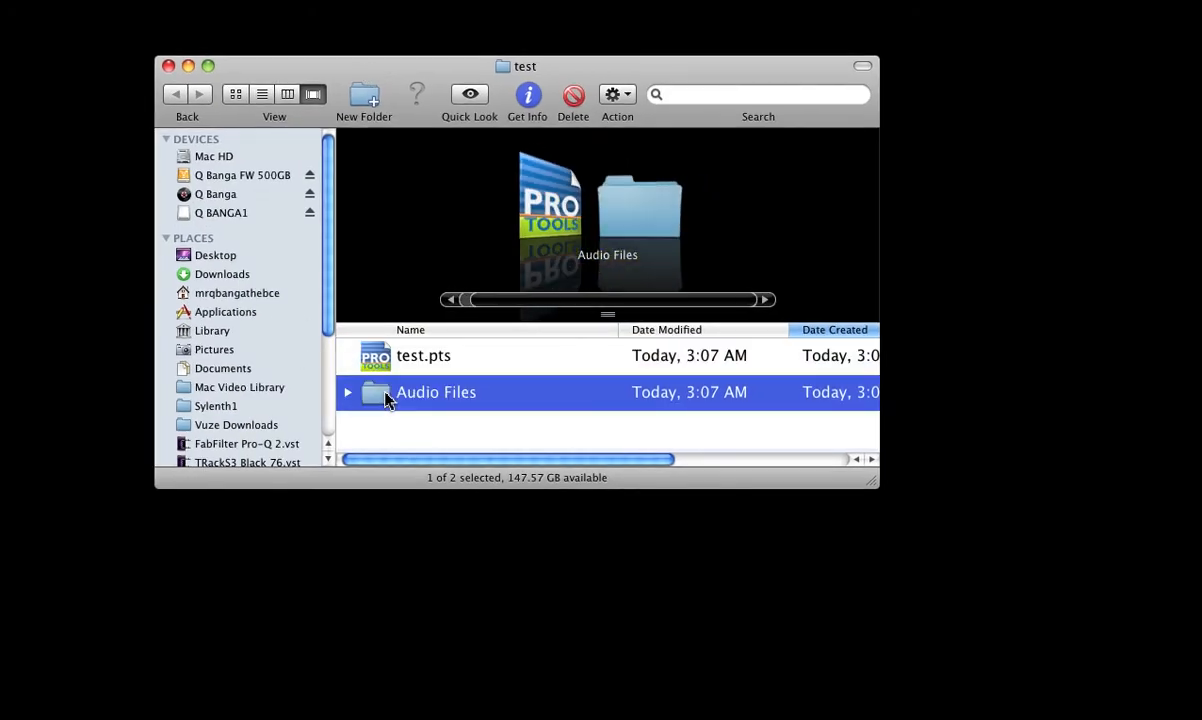
right_click(448, 356)
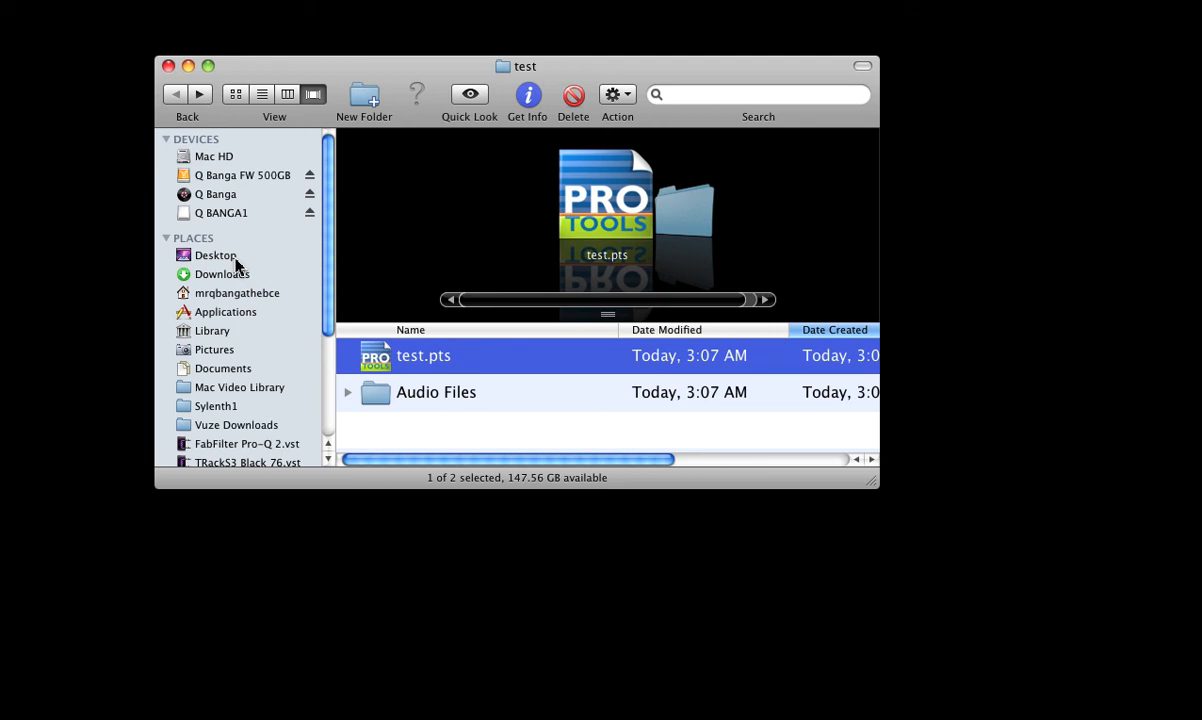
mouse_move(416, 368)
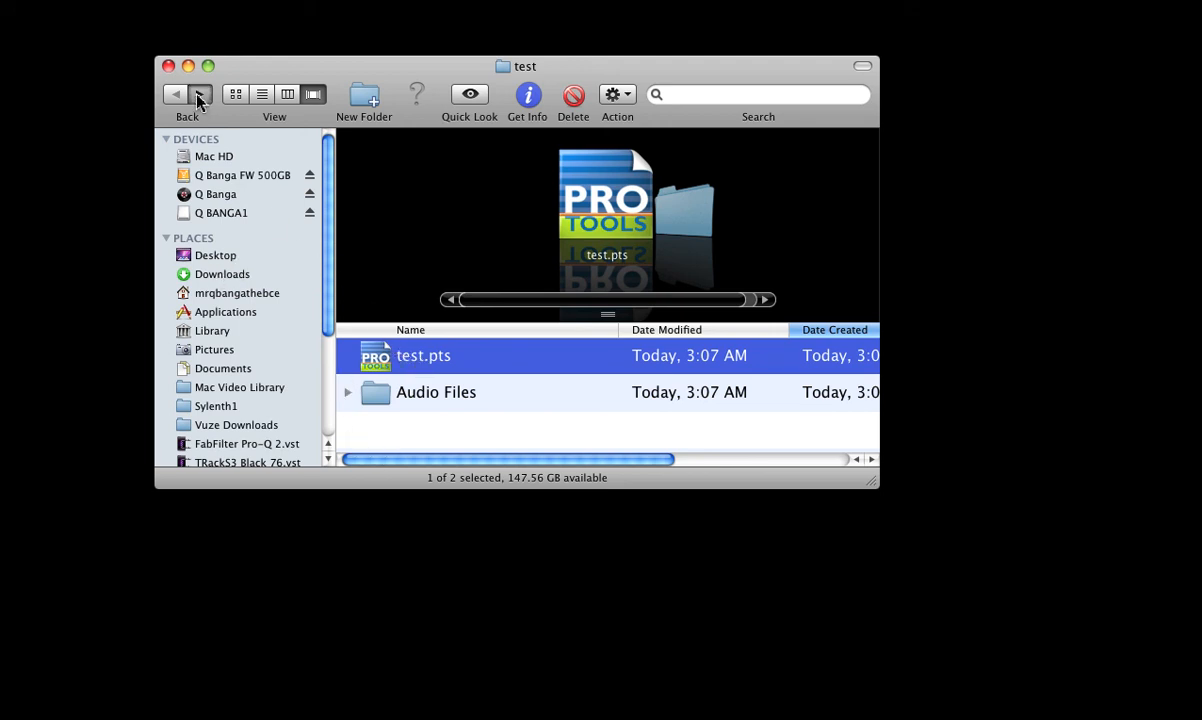
double_click(436, 390)
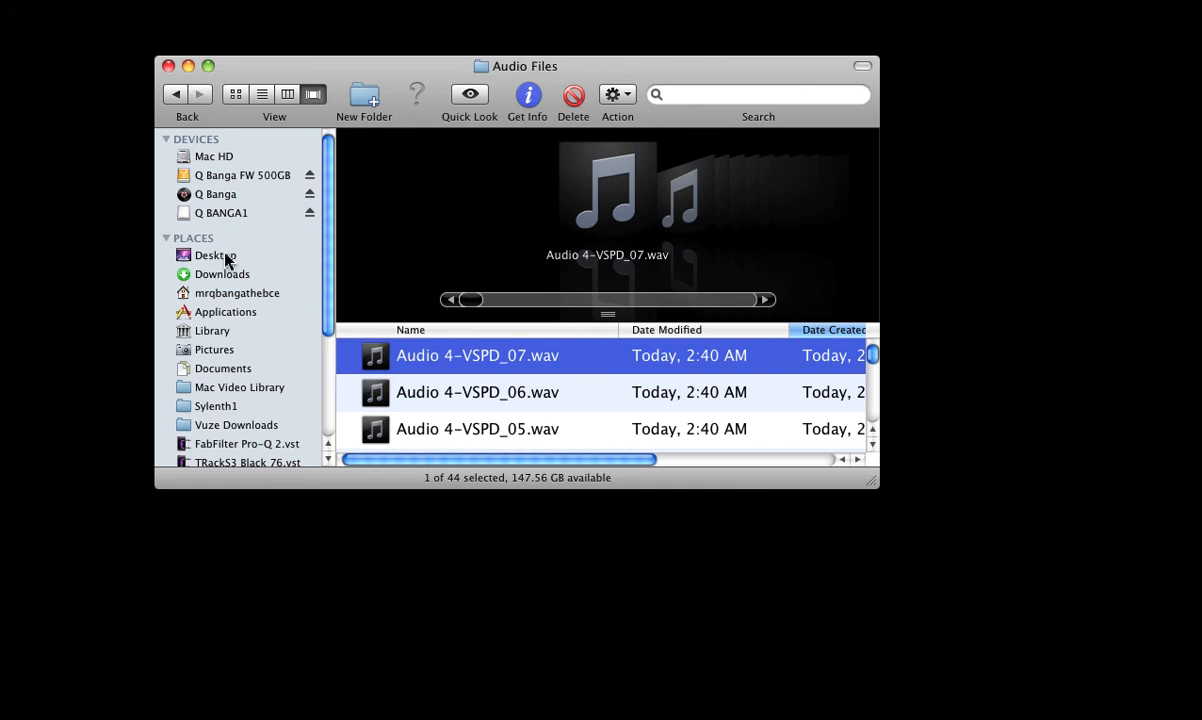
click(216, 256)
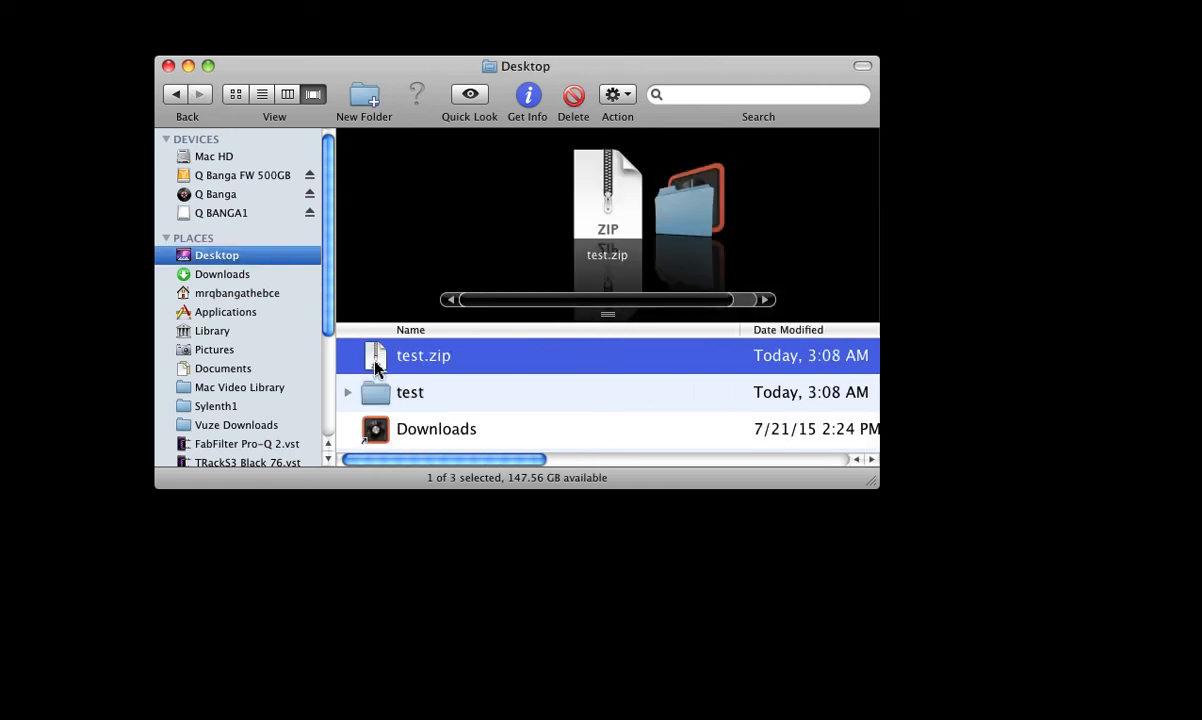